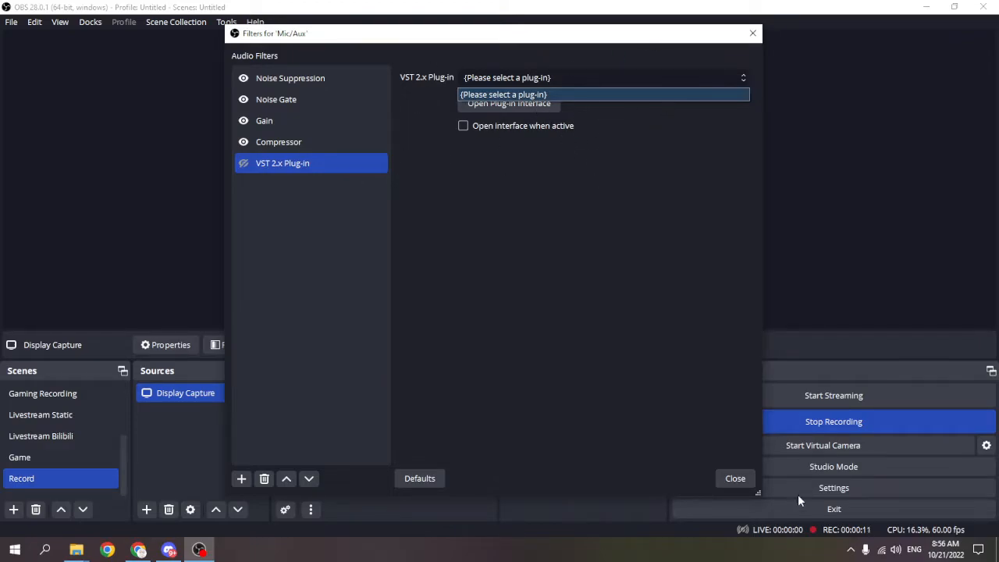
Step: Dismiss OBS's empty plug-in list and check the existing New Folder in Program Files
{"action": "left_click", "coordinate": [733, 477]}
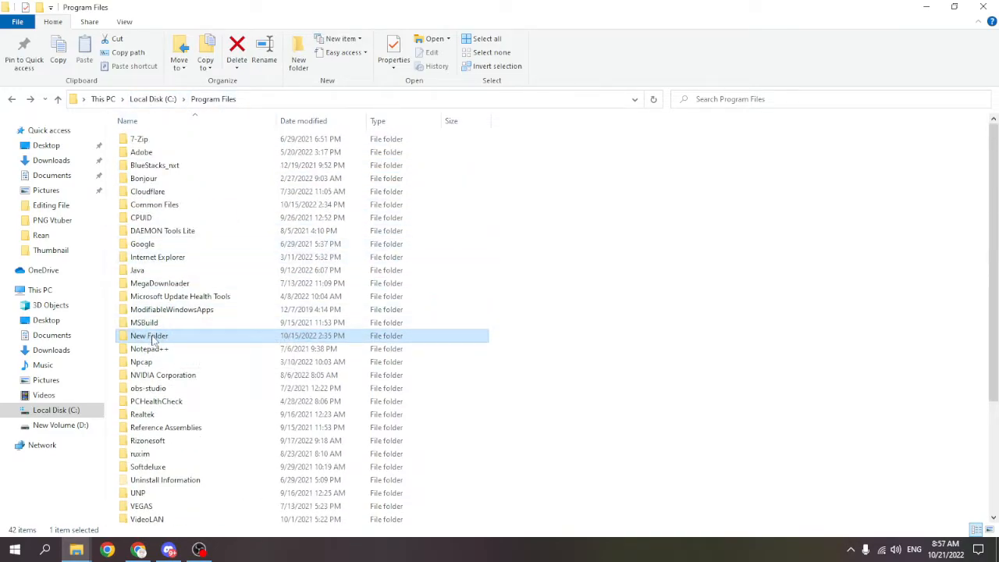
{"action": "double_click", "coordinate": [150, 334]}
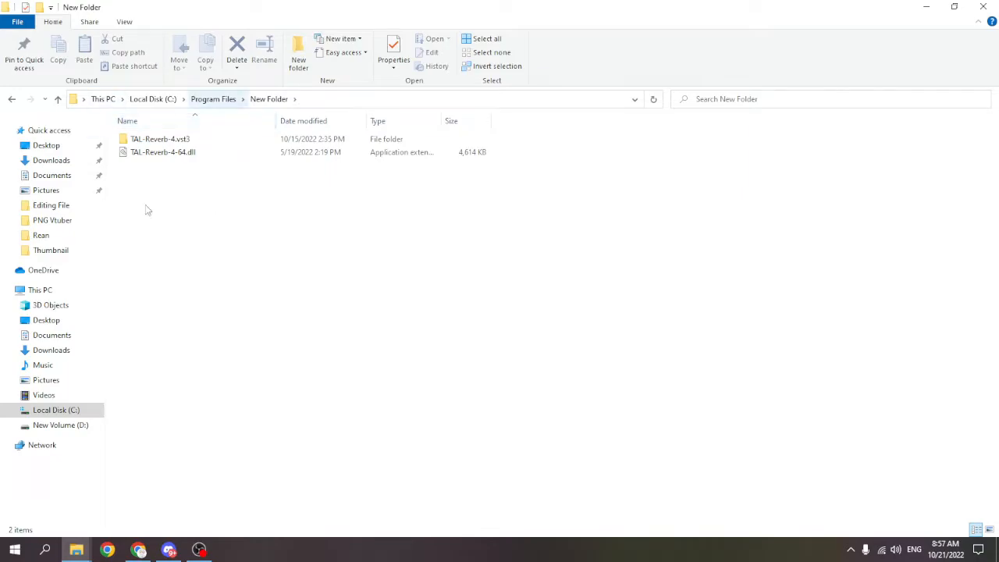
{"action": "left_click", "coordinate": [213, 98]}
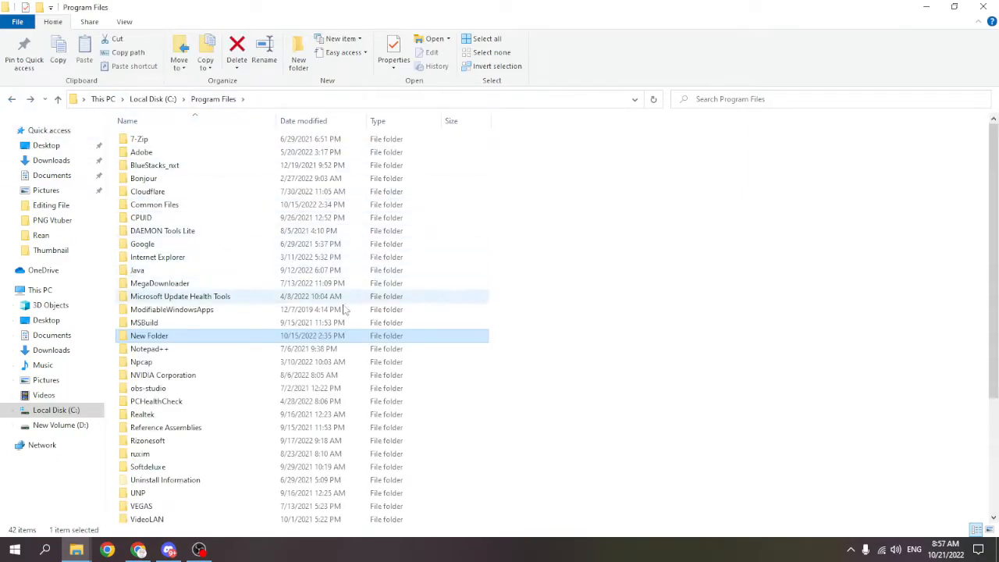
Step: Create a new folder in Program Files named VSTPlugins
{"action": "right_click", "coordinate": [347, 309]}
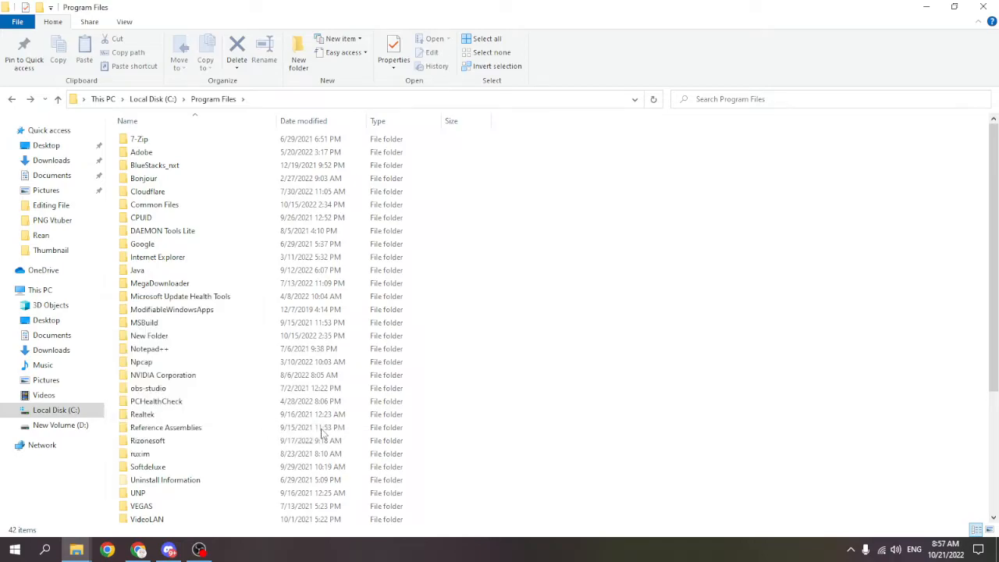
{"action": "left_click", "coordinate": [298, 53]}
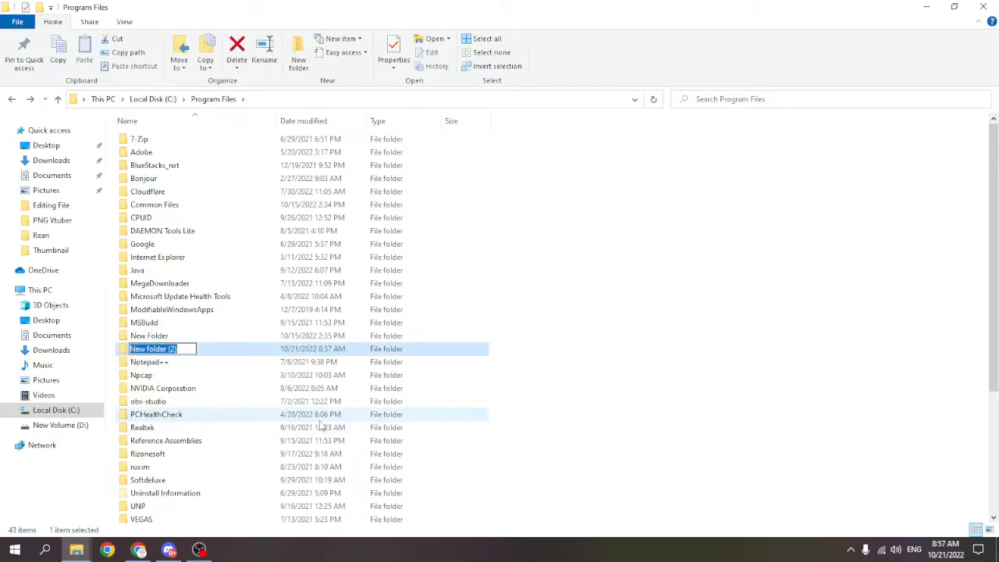
{"action": "type", "text": "VST"}
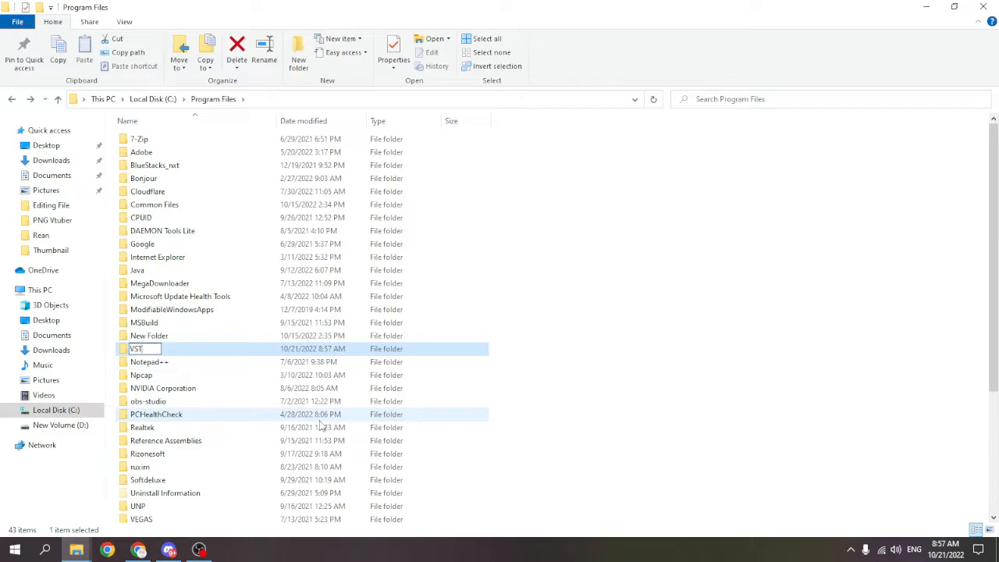
{"action": "type", "text": "Plugins"}
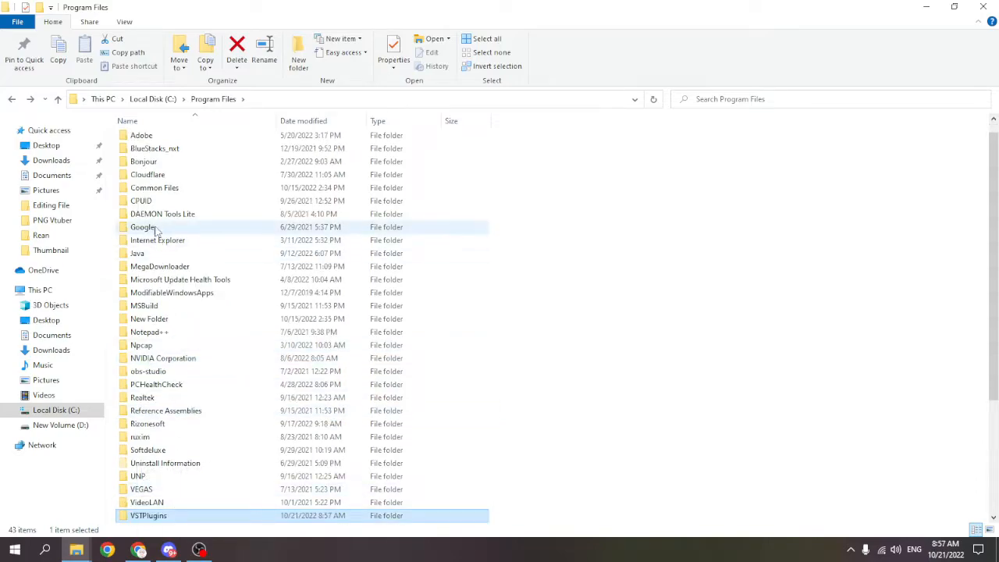
Step: Browse to the install_tal-reverb-4 download and launch installer_vst3_64.msi
{"action": "double_click", "coordinate": [153, 187]}
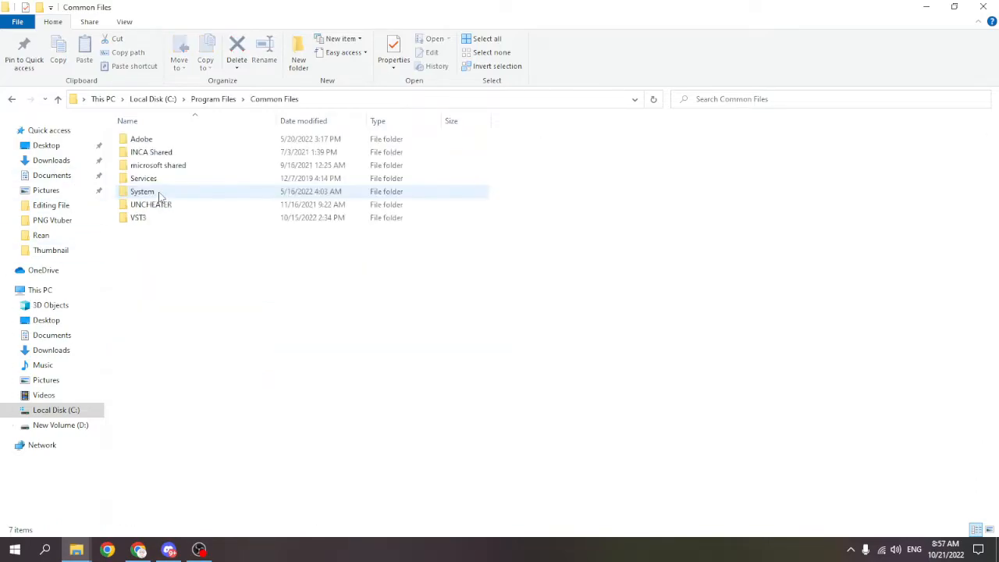
{"action": "left_click", "coordinate": [137, 217]}
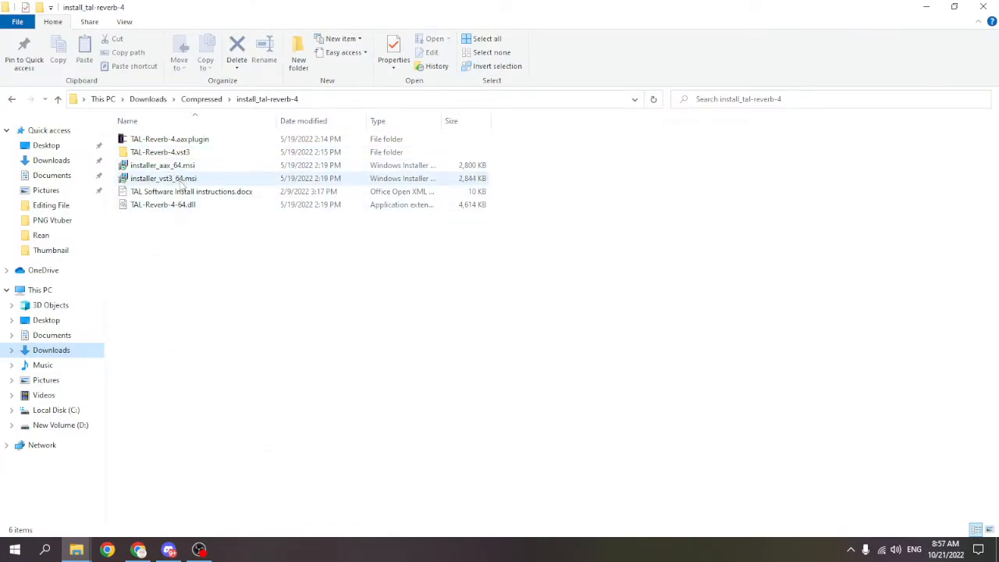
{"action": "double_click", "coordinate": [162, 178]}
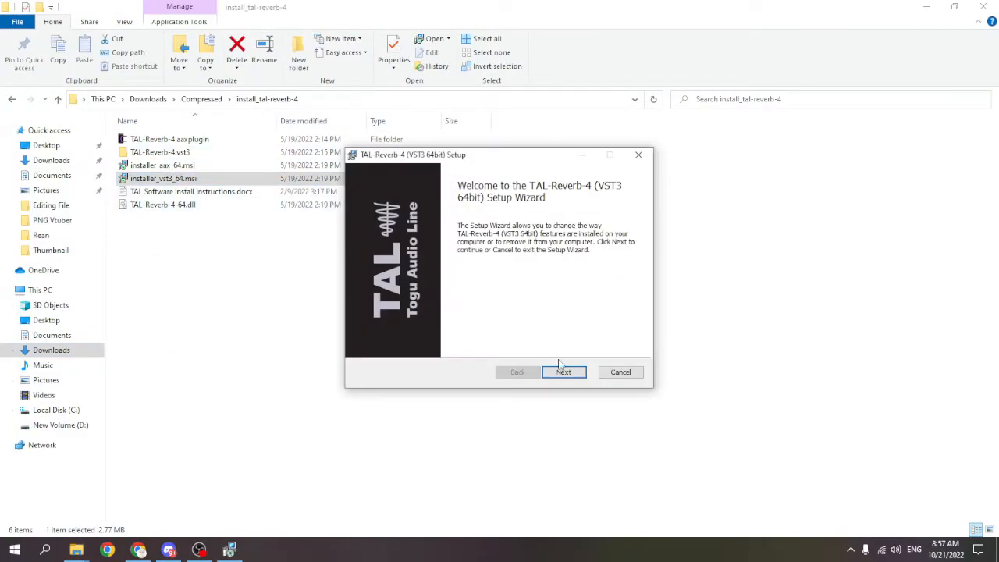
Step: Step past the setup welcome page, then cancel the TAL-Reverb-4 installation and confirm
{"action": "left_click", "coordinate": [564, 371]}
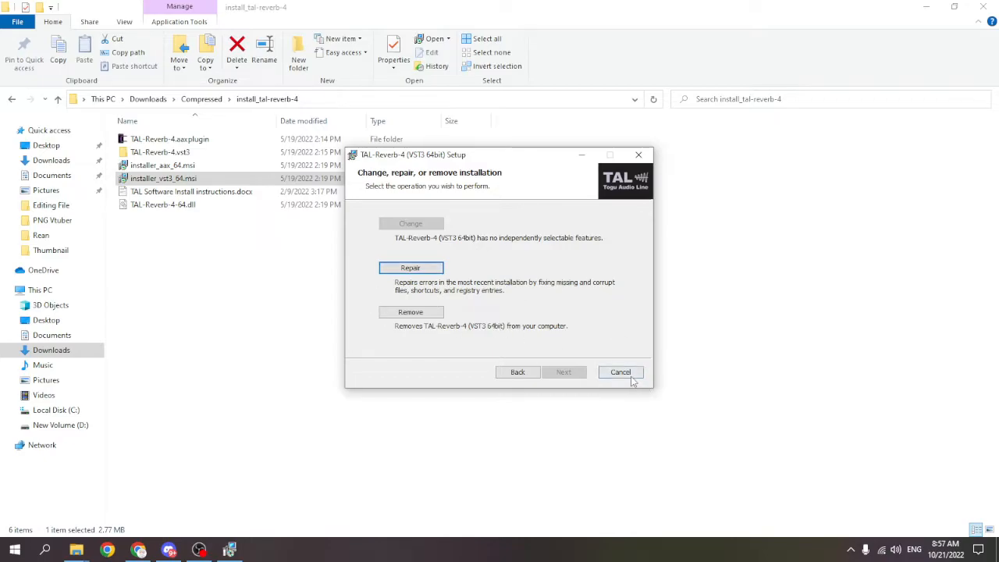
{"action": "left_click", "coordinate": [621, 371]}
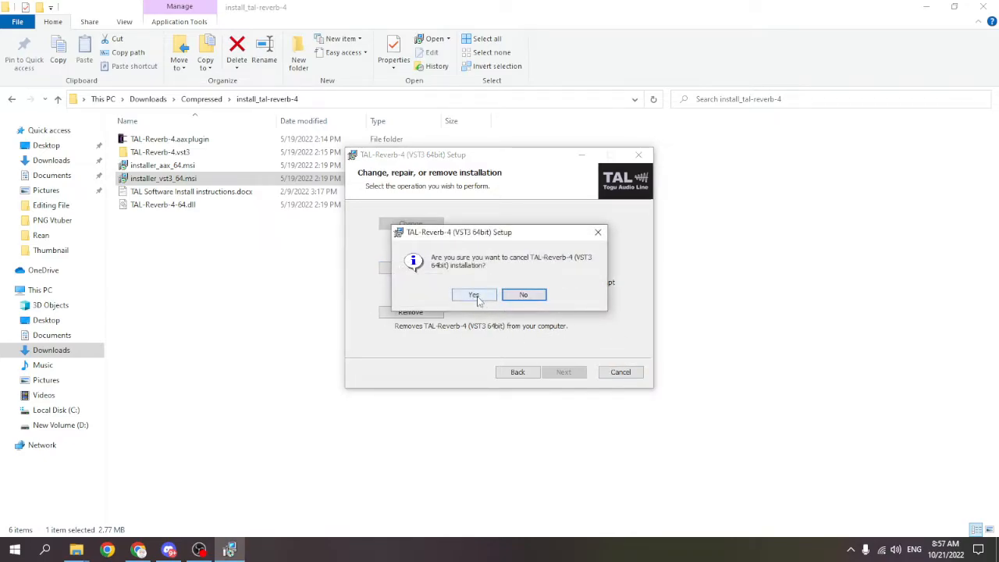
{"action": "left_click", "coordinate": [474, 294]}
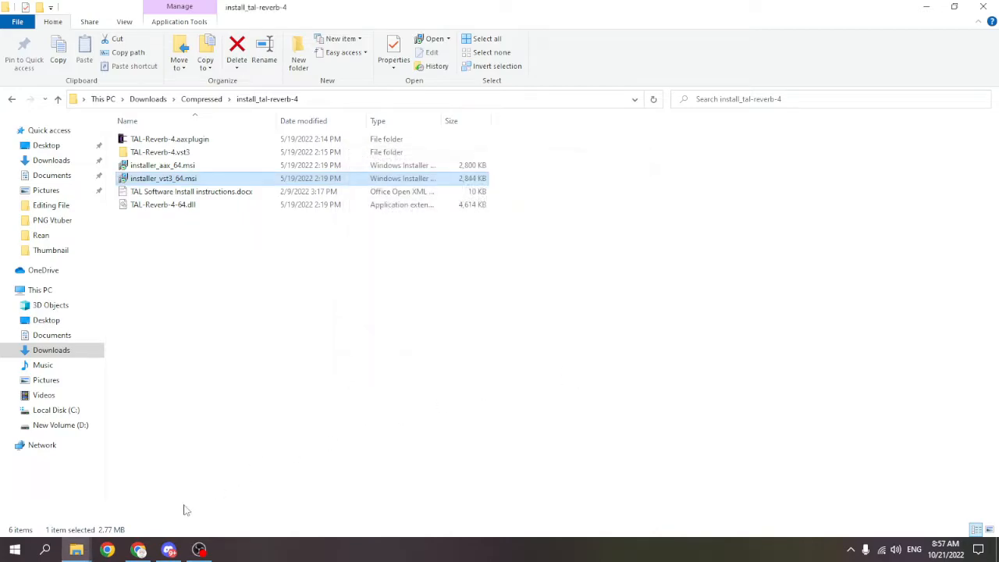
{"action": "mouse_move", "coordinate": [75, 549]}
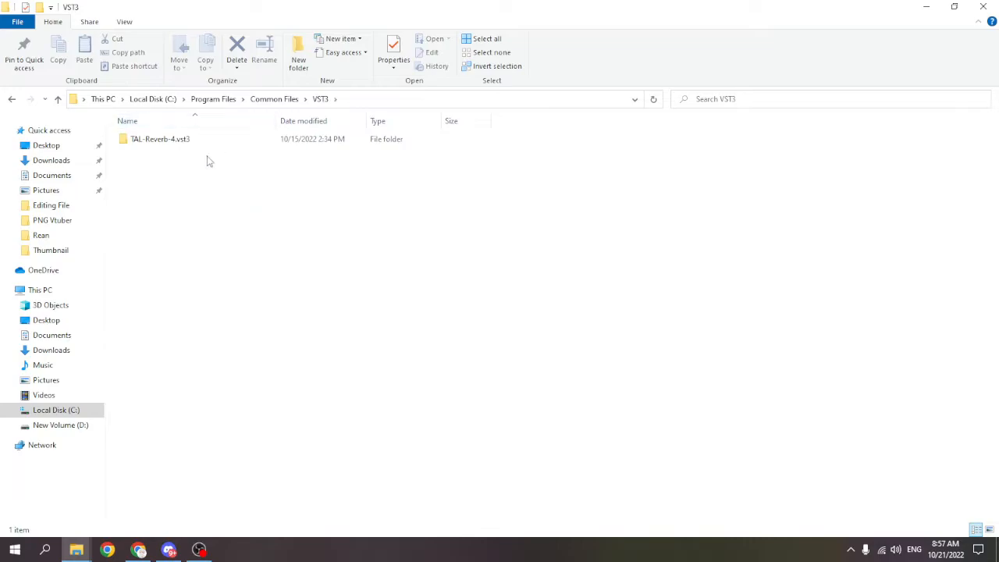
Step: Paste TAL-Reverb-4.vst3 into Program Files\VSTPlugins, approving the administrator prompt
{"action": "left_click", "coordinate": [159, 139]}
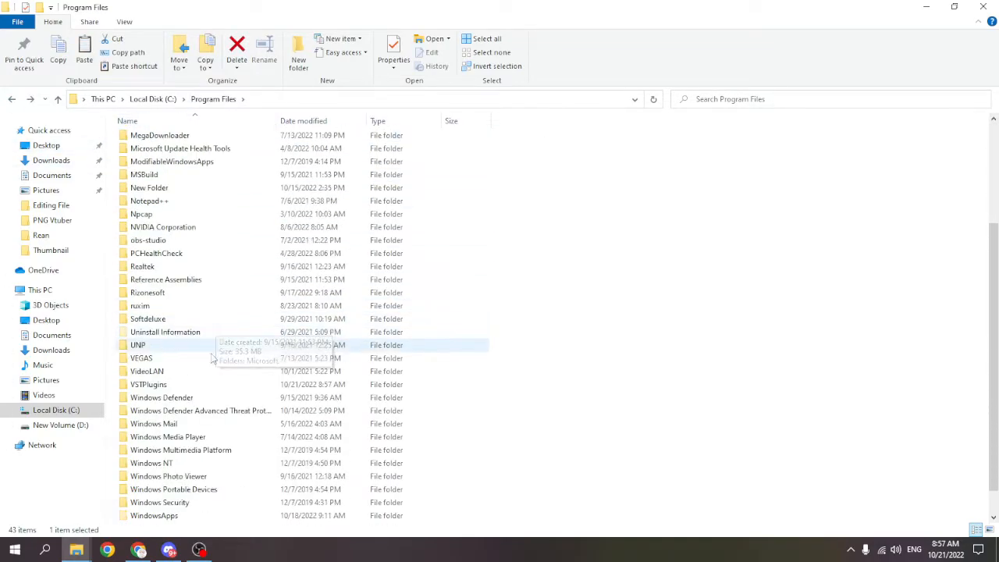
{"action": "left_click", "coordinate": [146, 384]}
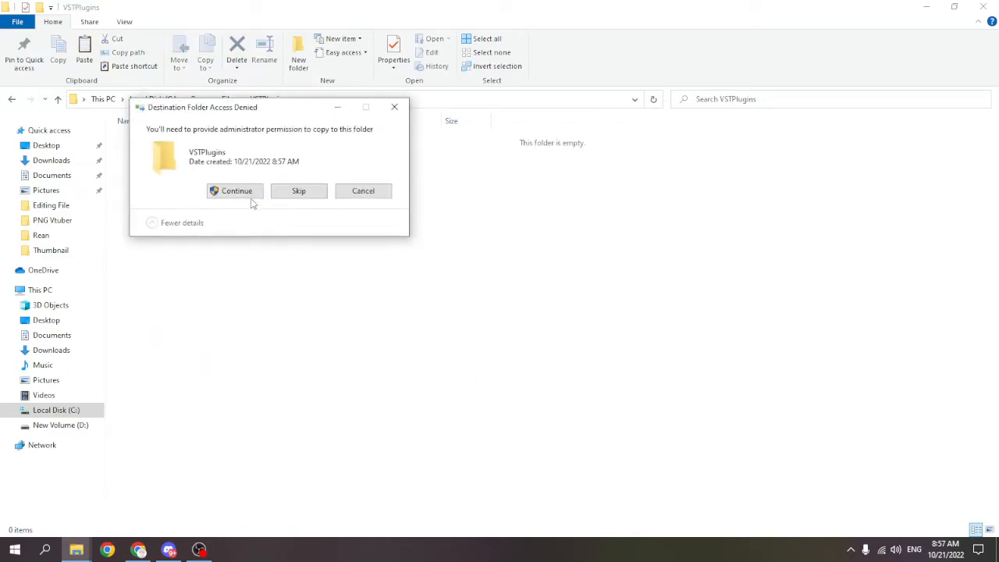
{"action": "left_click", "coordinate": [234, 190]}
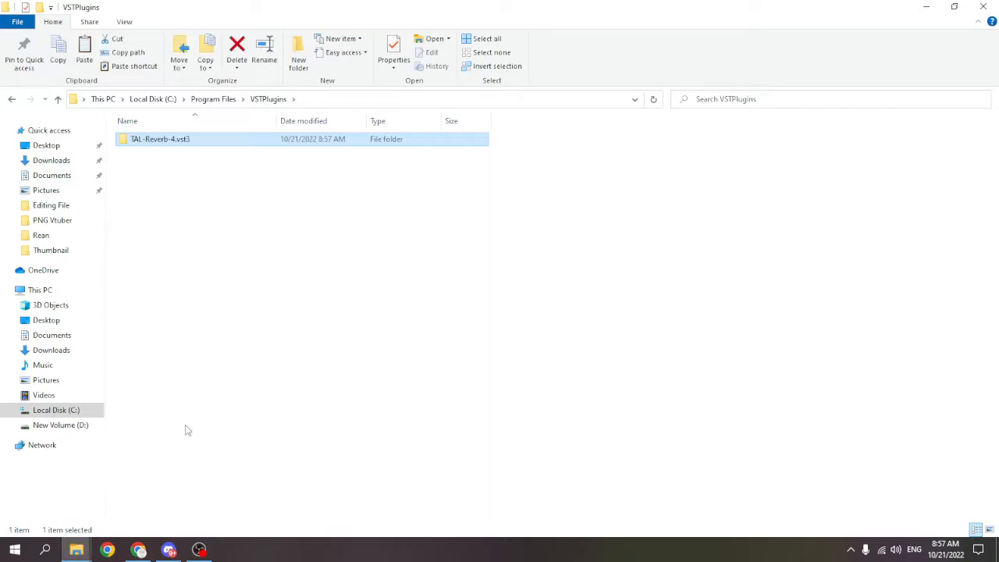
{"action": "left_click", "coordinate": [200, 549]}
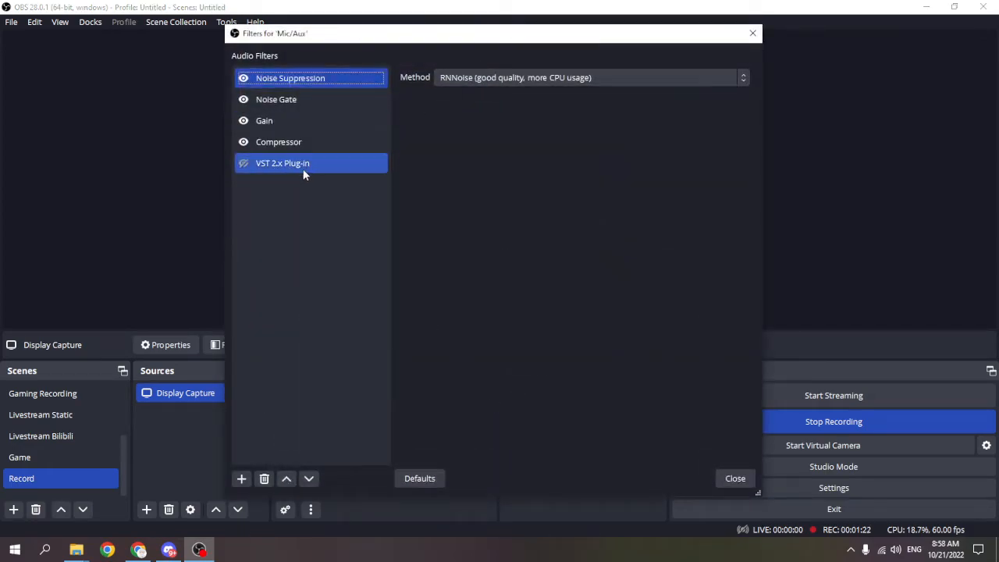
{"action": "left_click", "coordinate": [734, 477]}
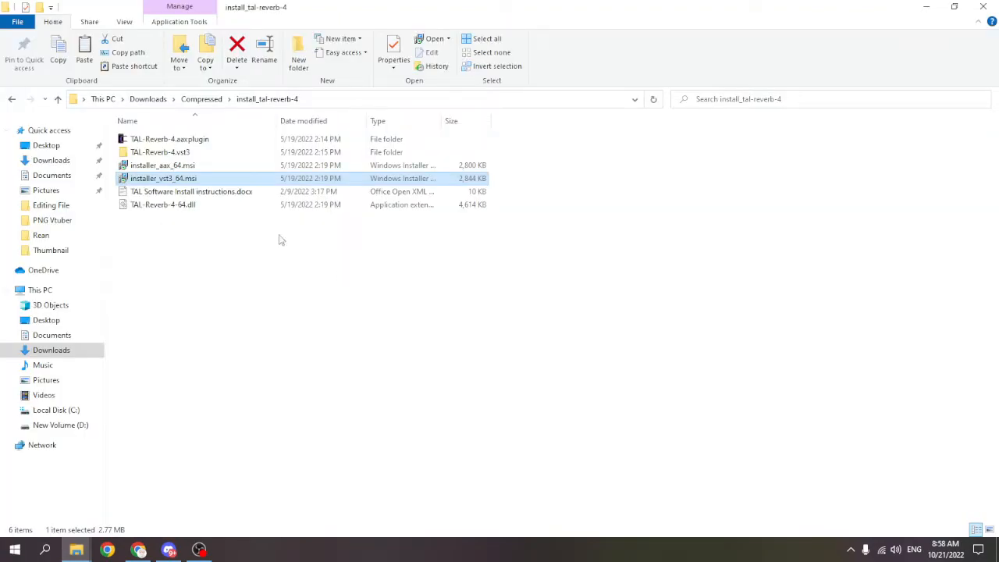
Step: Copy TAL-Reverb-4-64.dll into VSTPlugins and return to the OBS Mic/Aux filters
{"action": "left_click", "coordinate": [162, 205]}
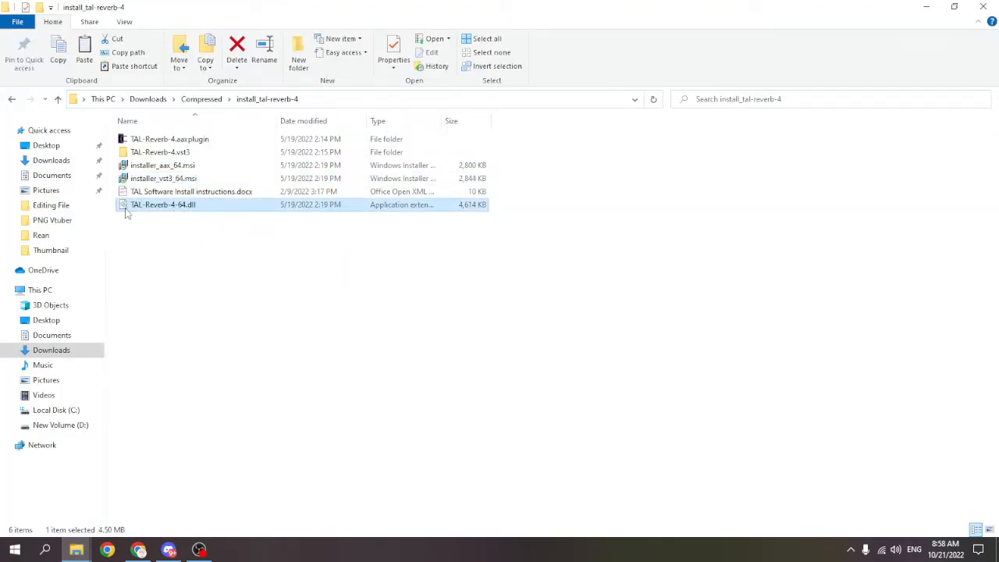
{"action": "mouse_move", "coordinate": [181, 204]}
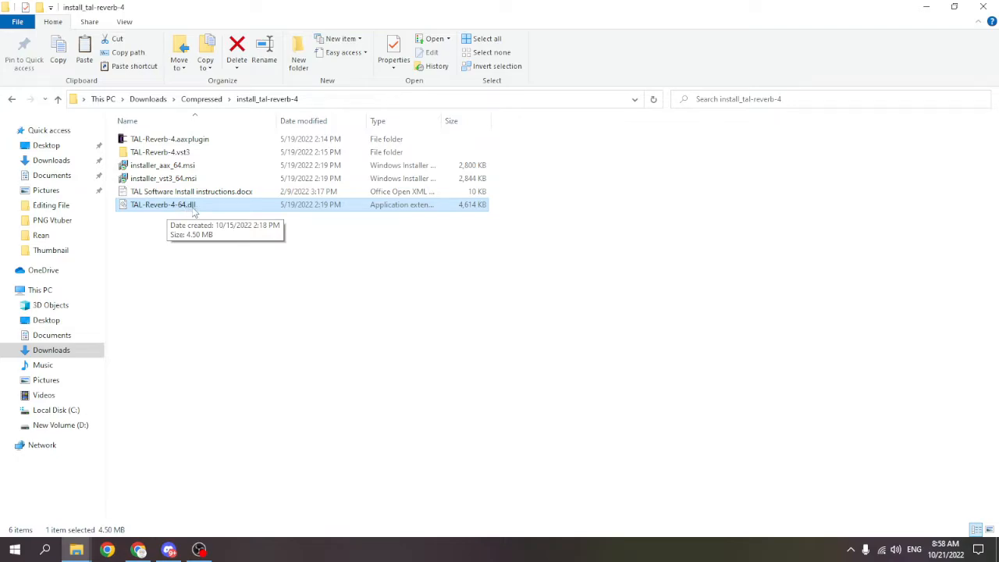
{"action": "mouse_move", "coordinate": [215, 215]}
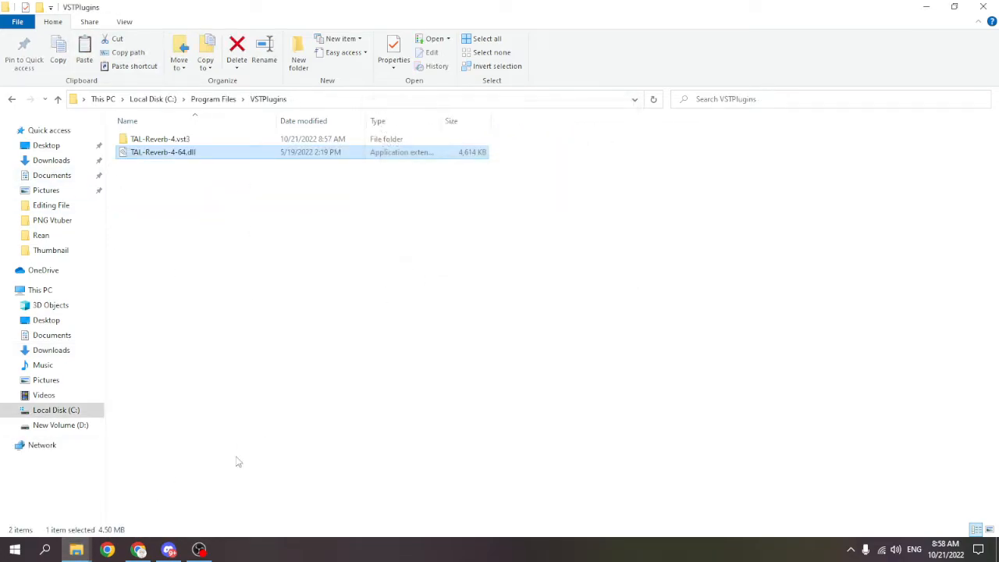
{"action": "left_click", "coordinate": [200, 549]}
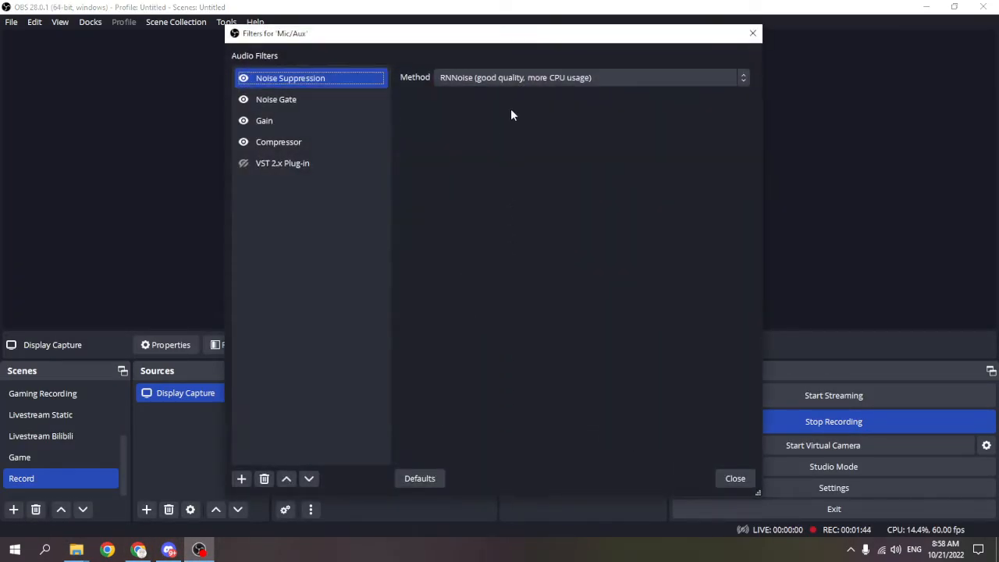
Step: Set the VST 2.x Plug-in filter to TAL-Reverb-4-64, view its reverb interface, then close it
{"action": "left_click", "coordinate": [282, 162]}
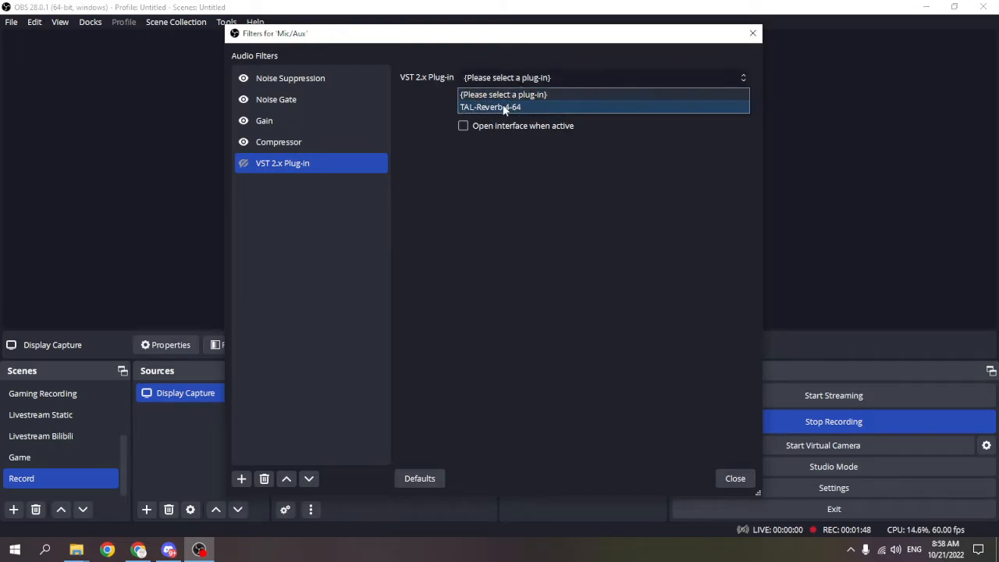
{"action": "left_click", "coordinate": [490, 106]}
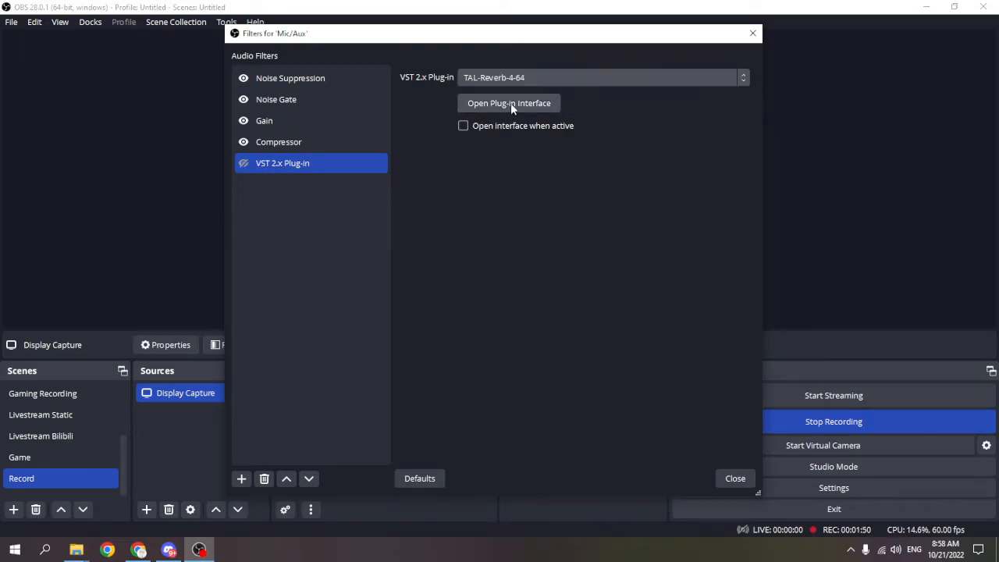
{"action": "left_click", "coordinate": [509, 103]}
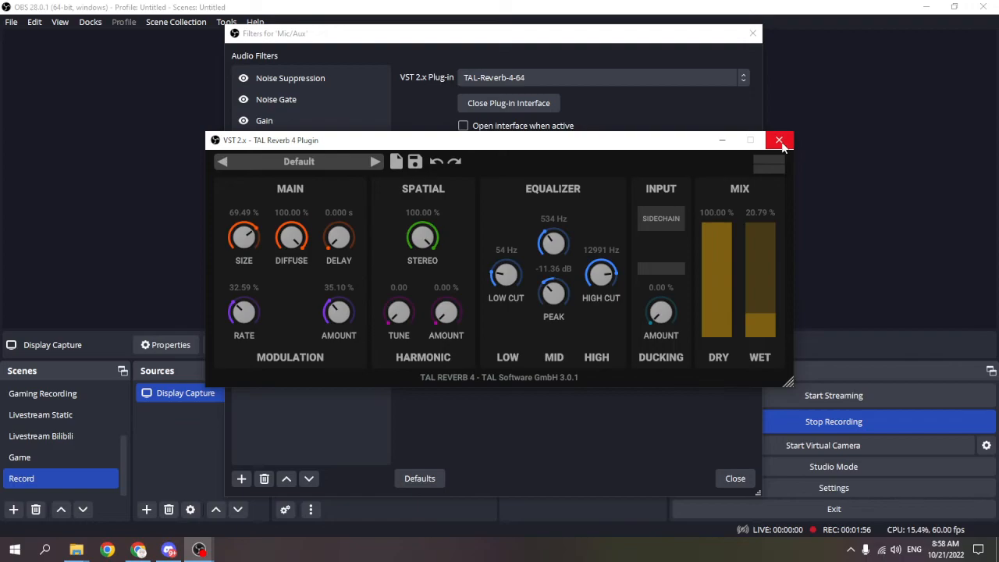
{"action": "left_click", "coordinate": [779, 140]}
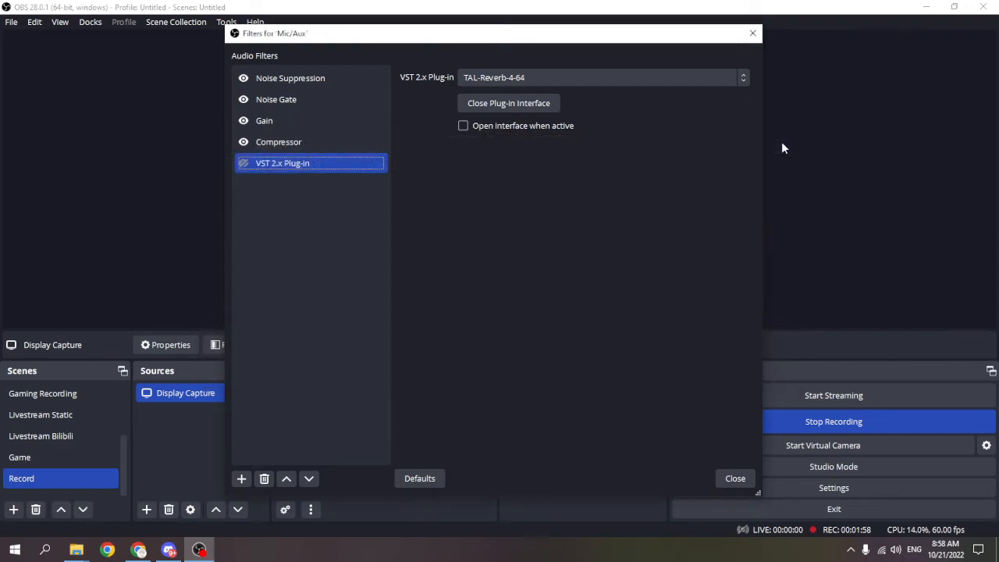